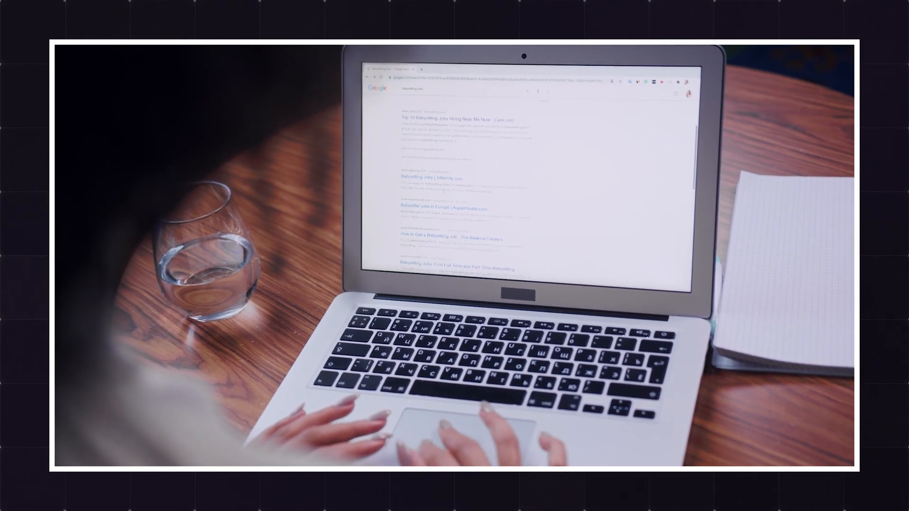
{"action": "scroll", "scroll_direction": "down", "scroll_amount": 3}
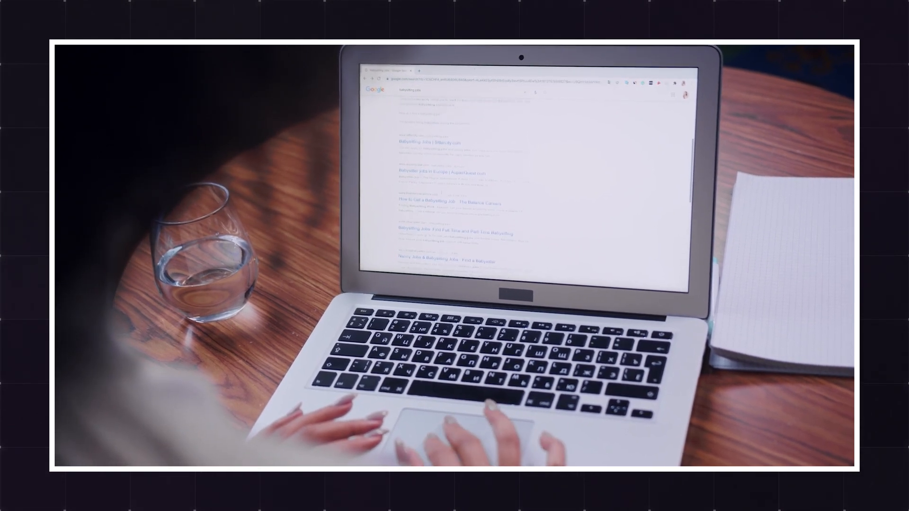